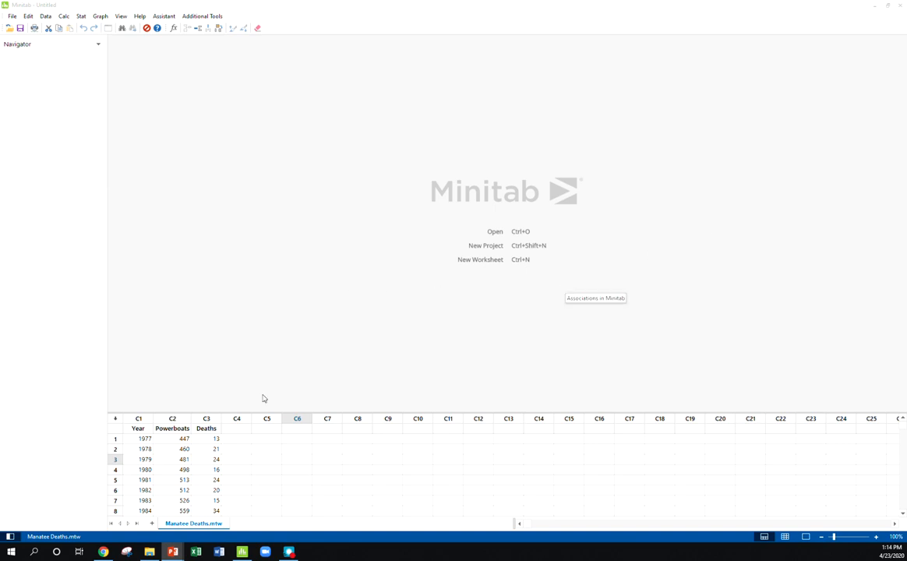
mouse_move(771, 360)
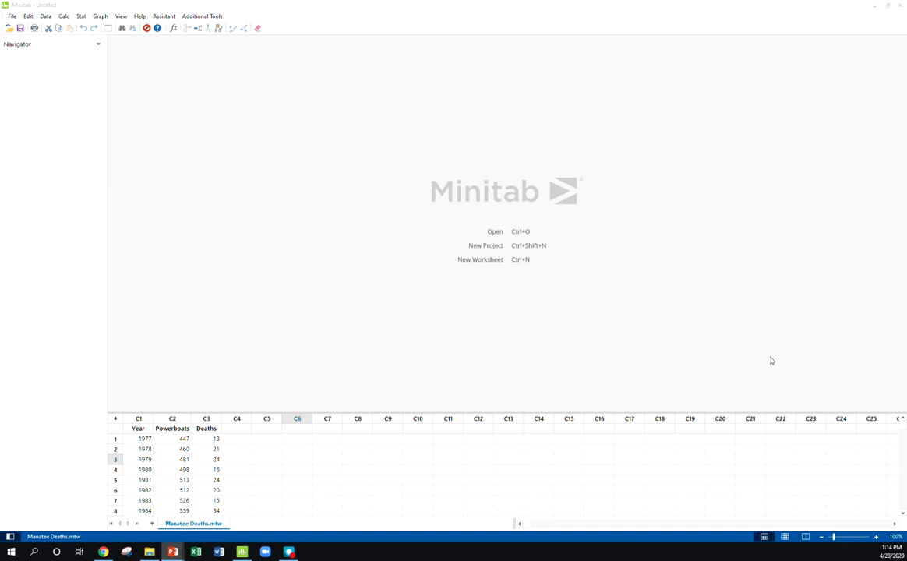
mouse_move(205, 357)
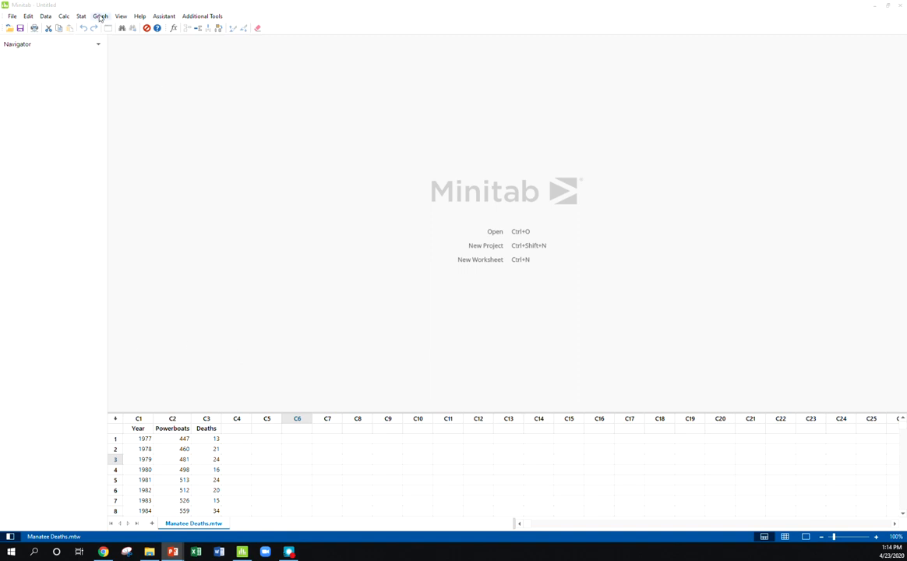
Step: Start a simple scatterplot with Deaths as Y and Powerboats as X
left_click(100, 15)
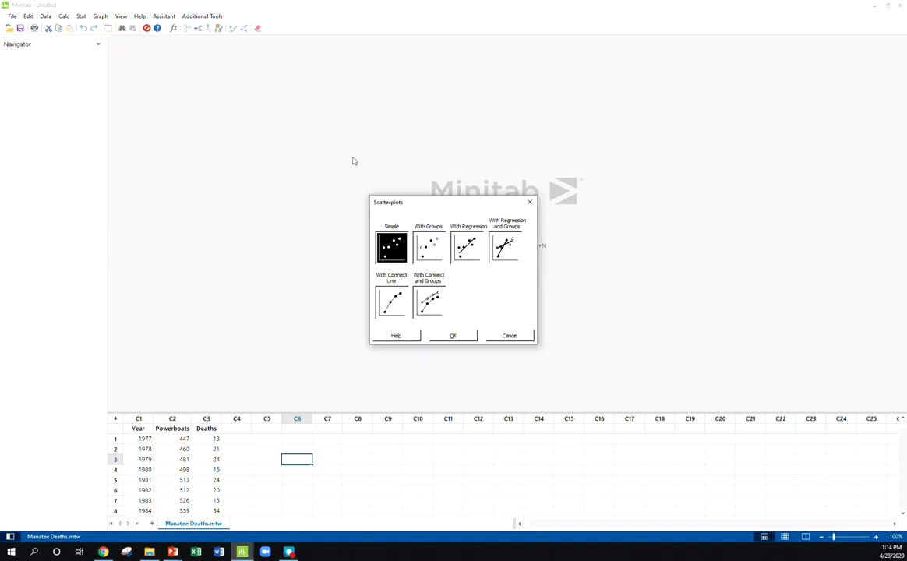
left_click(452, 335)
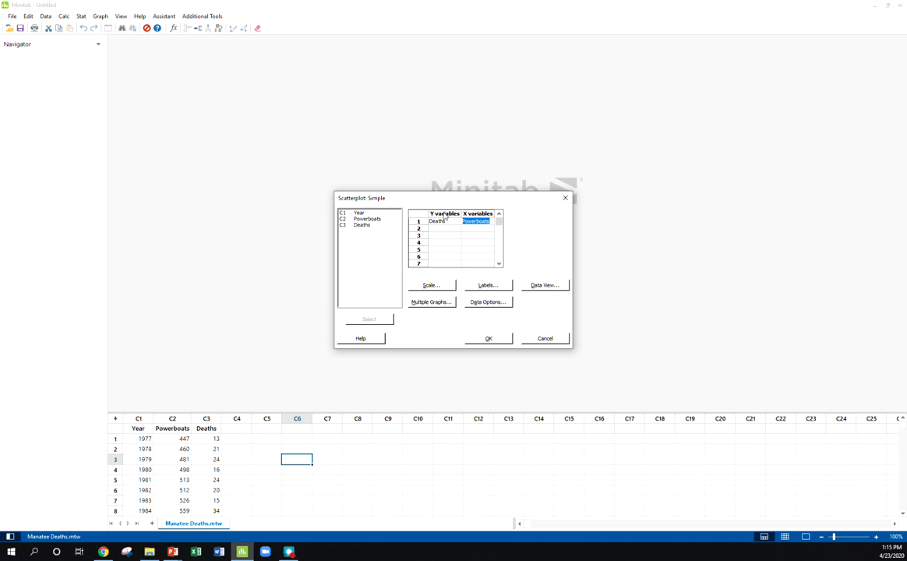
mouse_move(487, 341)
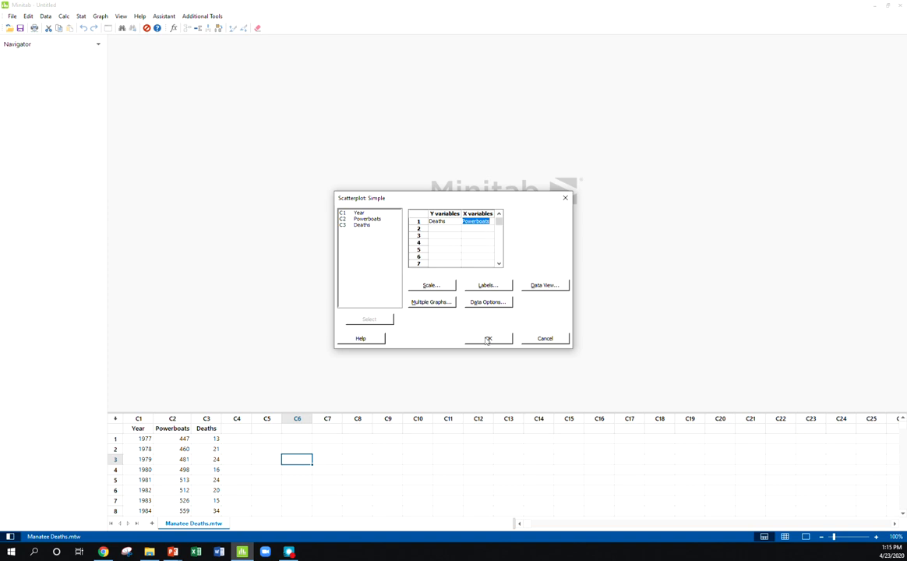
Step: Generate the Deaths versus Powerboats scatterplot, showing an upward trend
left_click(487, 338)
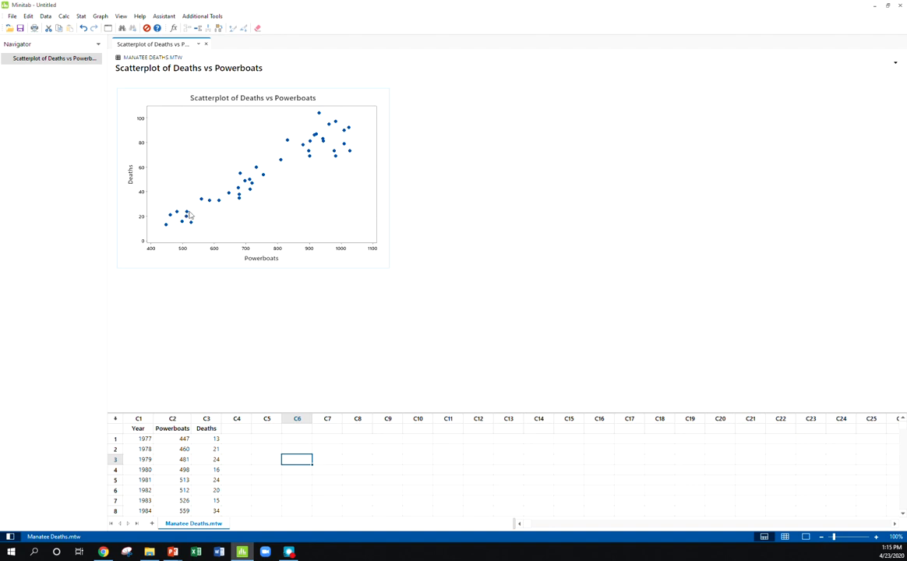
mouse_move(331, 153)
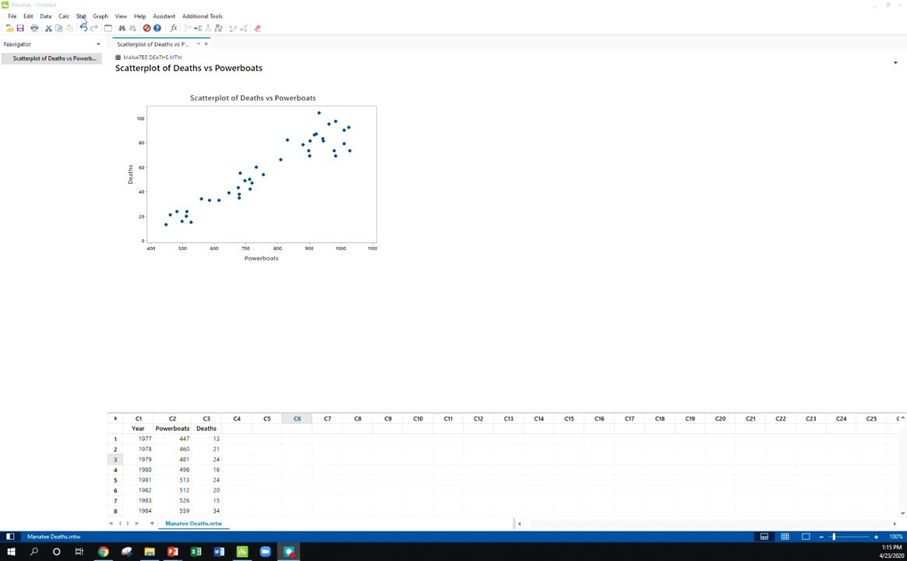
Step: Open the Correlation dialog and add Powerboats and Deaths as variables
left_click(81, 16)
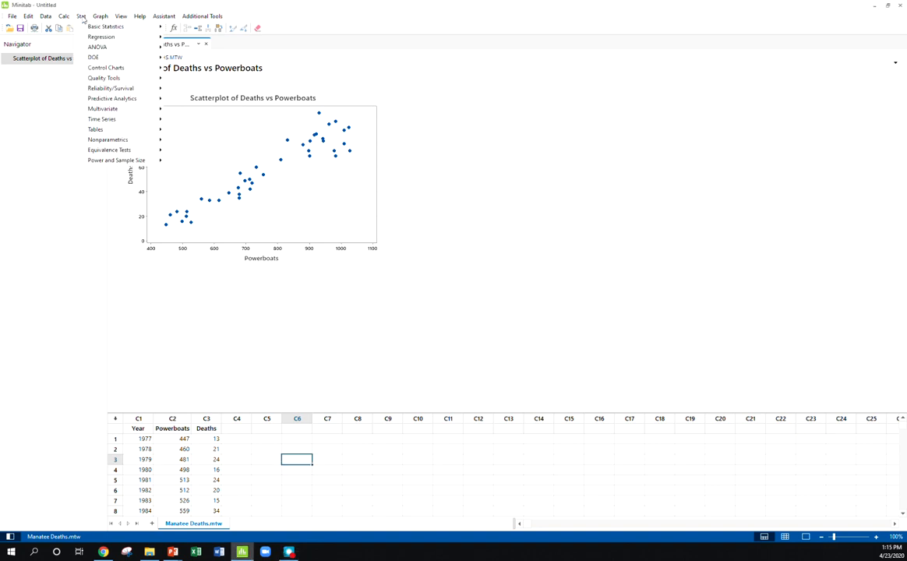
left_click(106, 25)
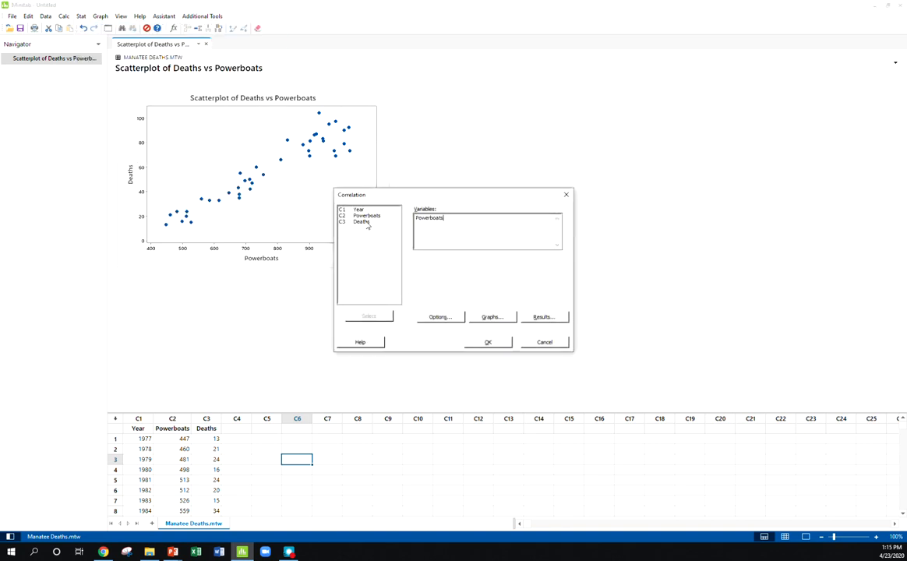
double_click(361, 221)
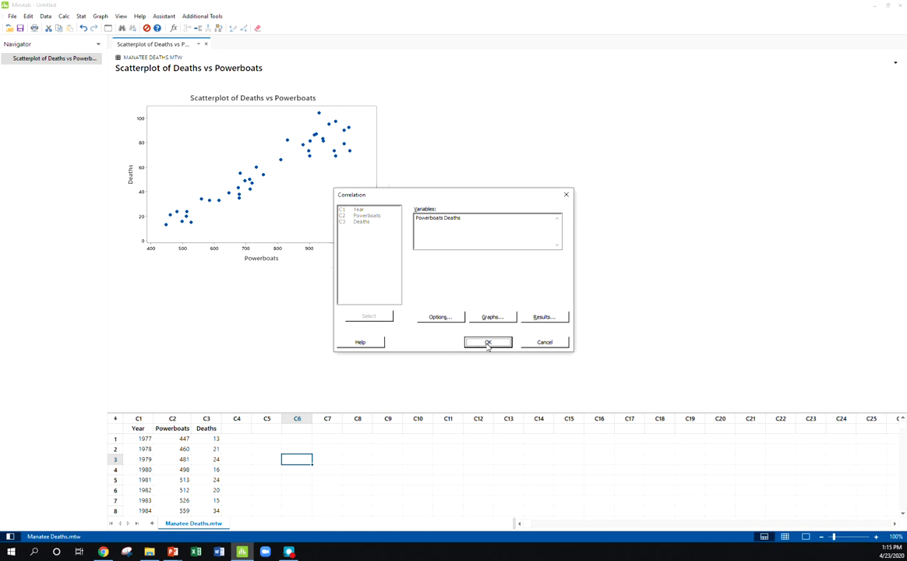
Step: Run the correlation, giving Pearson r = 0.945 across 40 rows
left_click(487, 342)
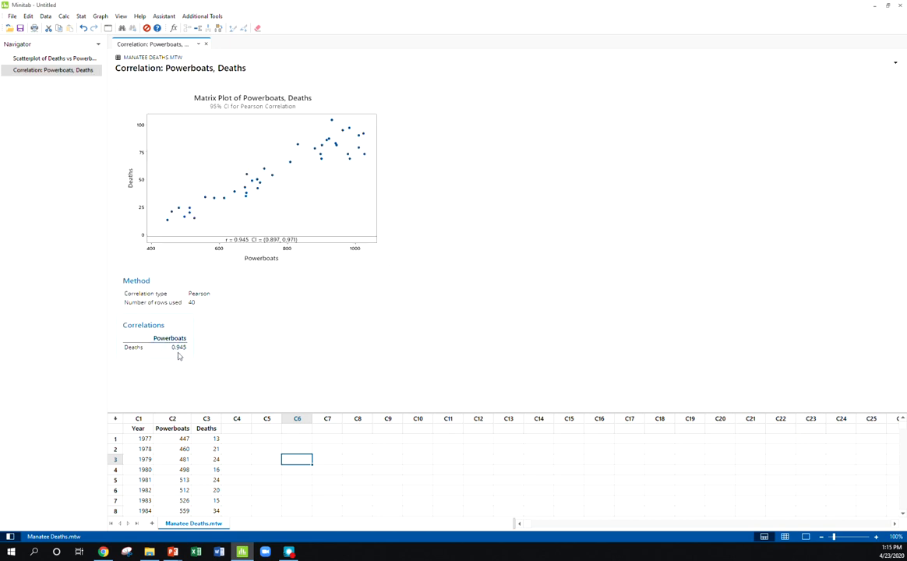
mouse_move(161, 348)
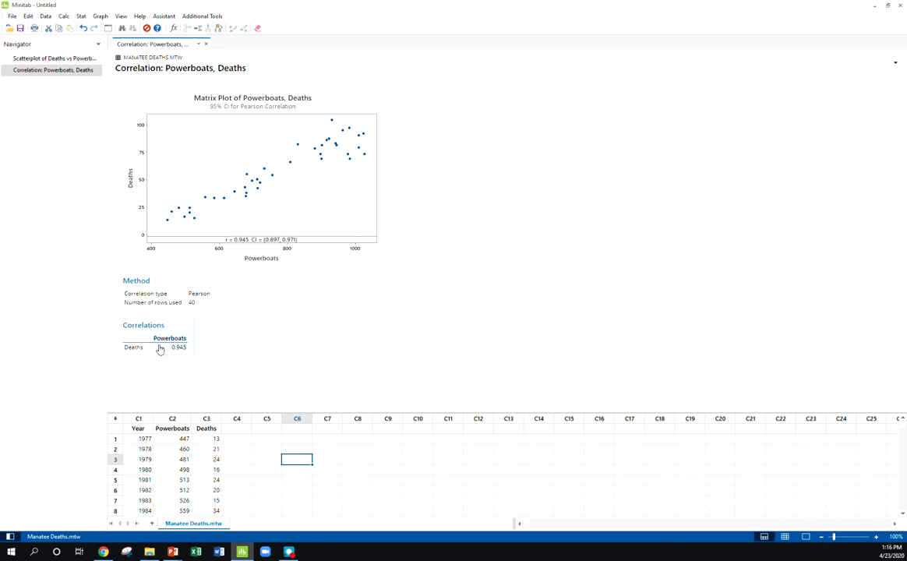
mouse_move(811, 356)
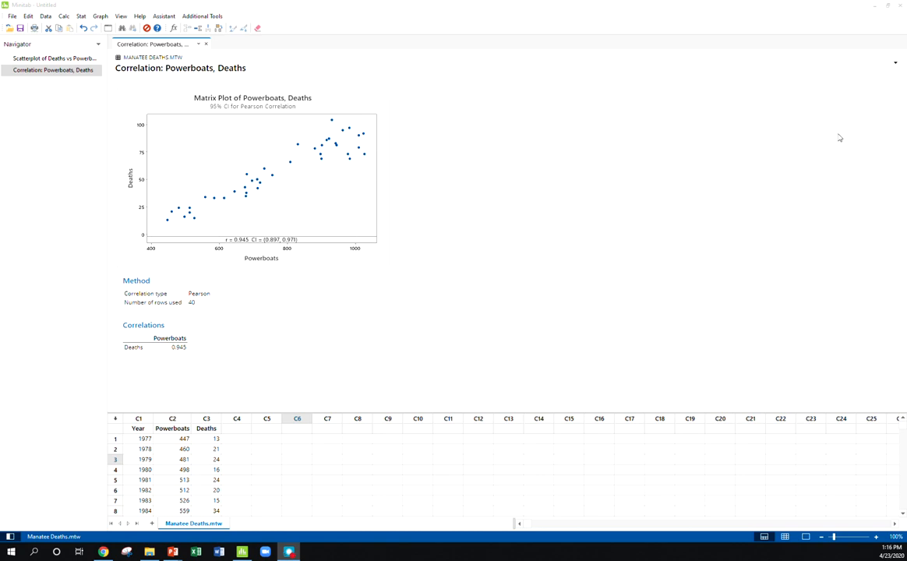
Step: Open the Fitted Line Plot dialog with Deaths as response, Powerboats as predictor, linear
left_click(81, 15)
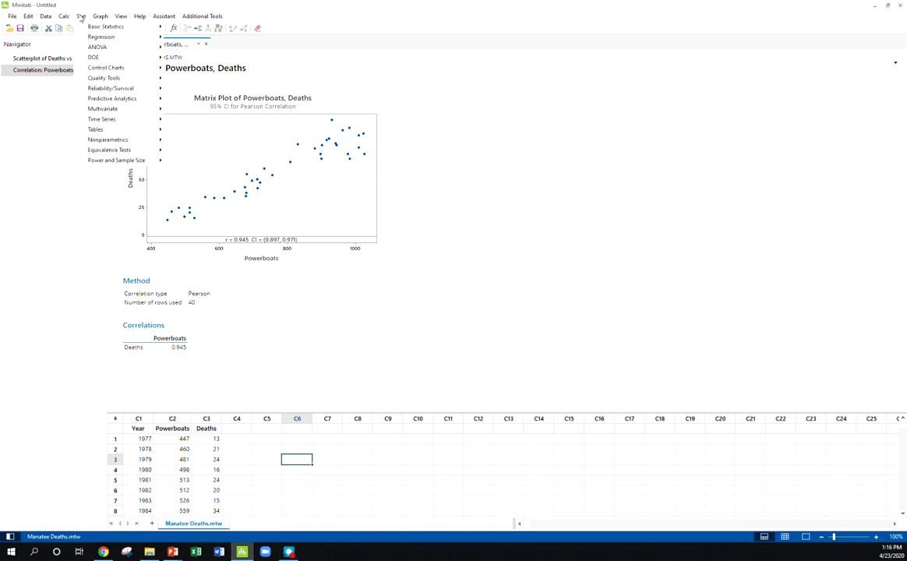
mouse_move(105, 27)
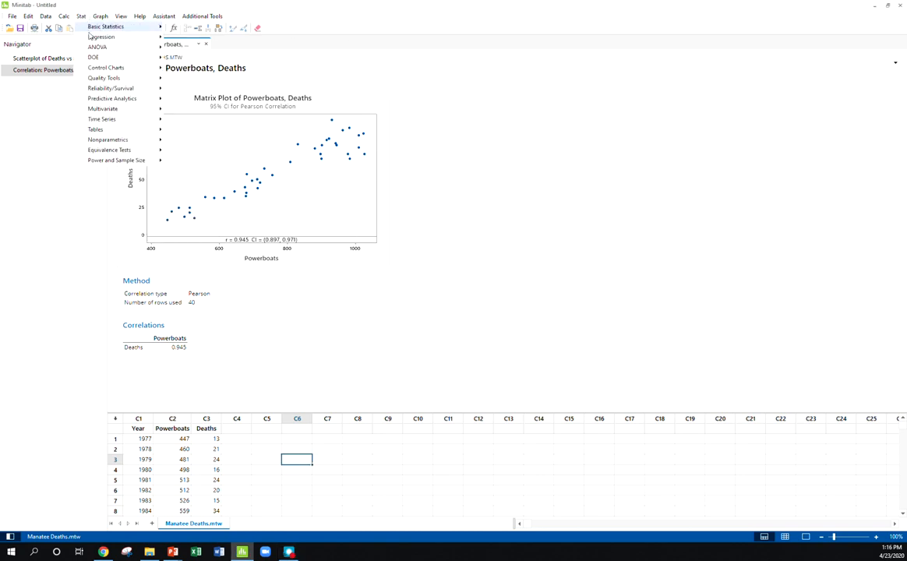
left_click(101, 36)
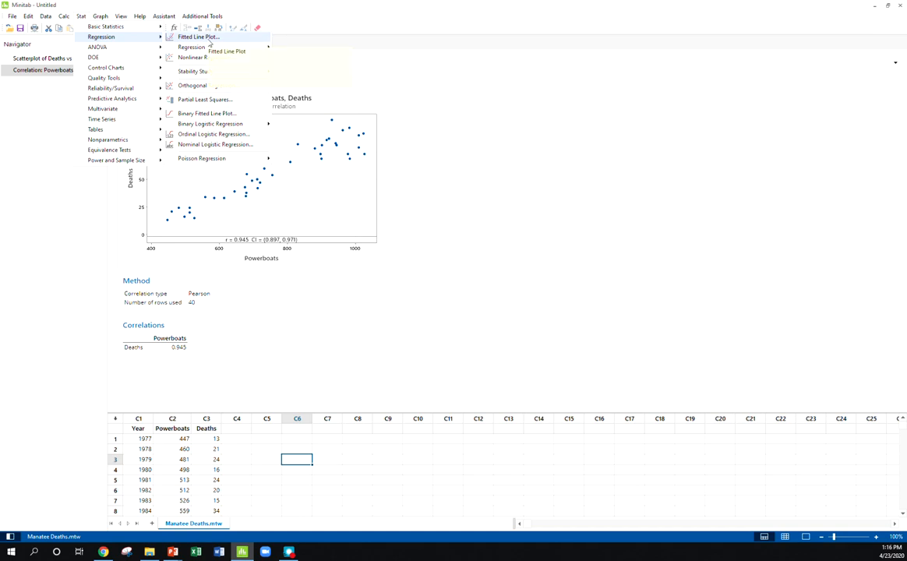
left_click(198, 36)
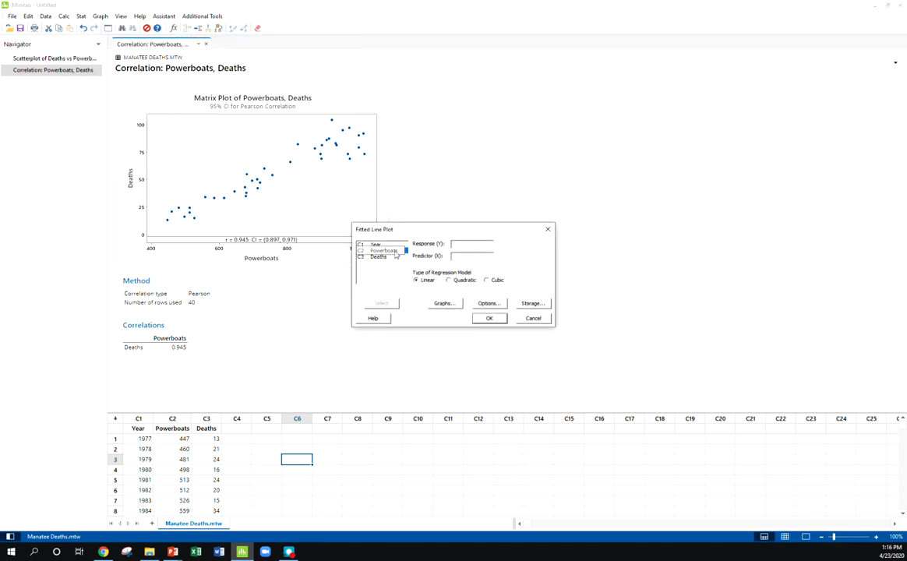
double_click(378, 256)
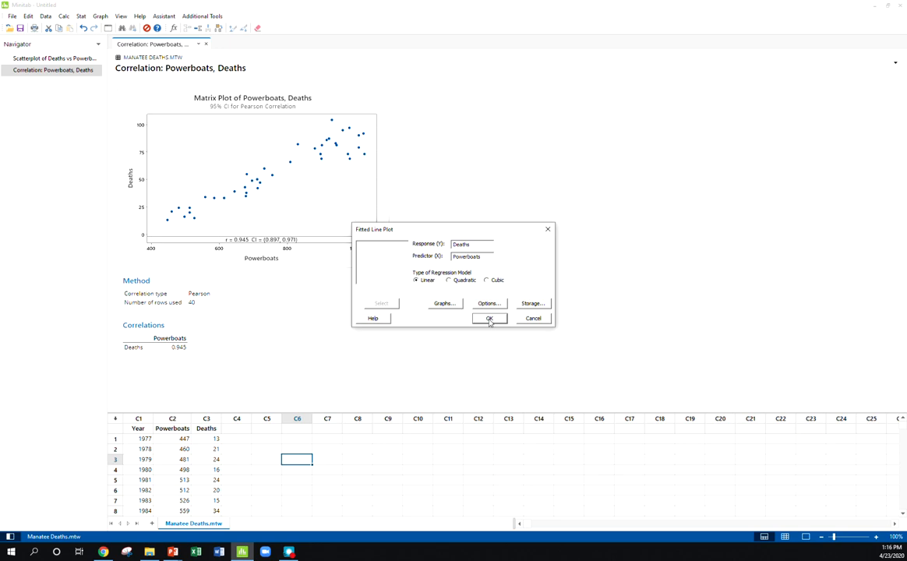
left_click(488, 318)
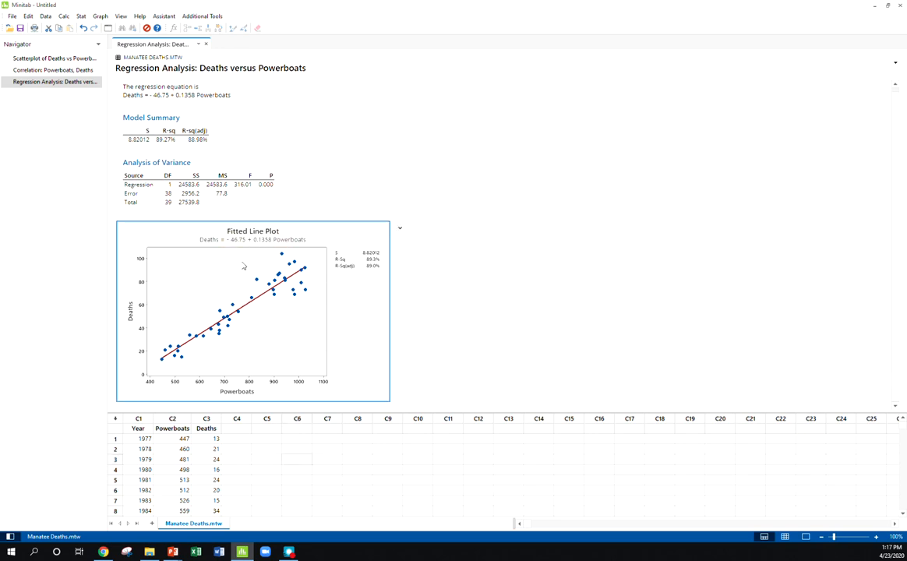
mouse_move(300, 307)
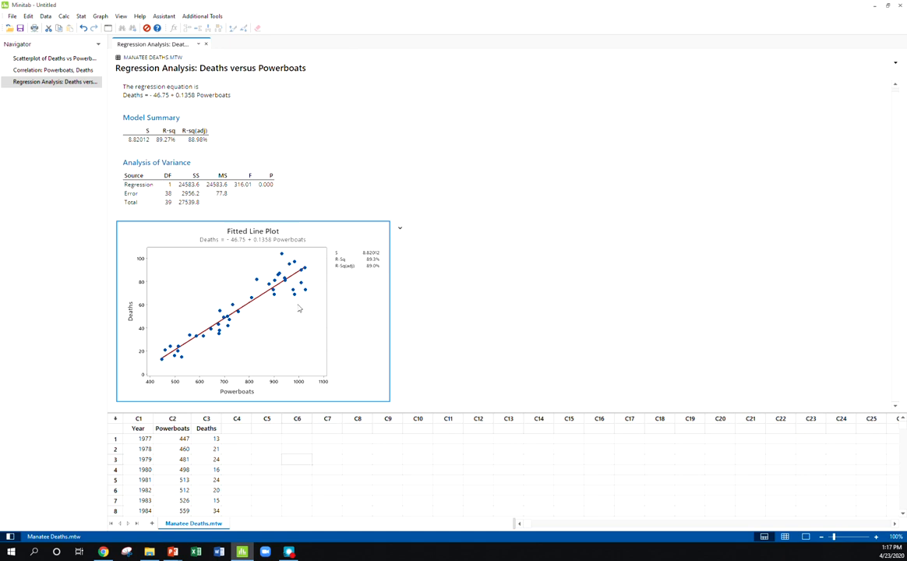
mouse_move(853, 320)
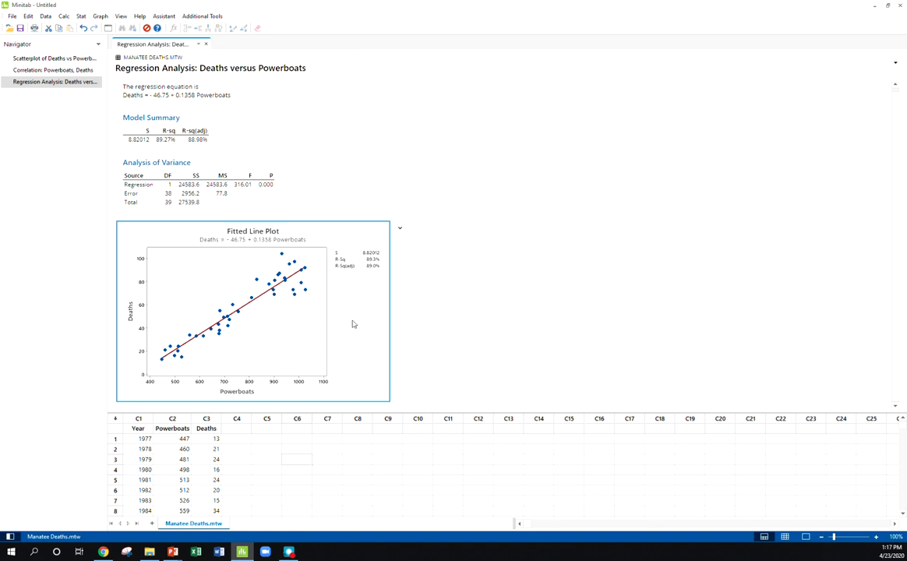
mouse_move(326, 265)
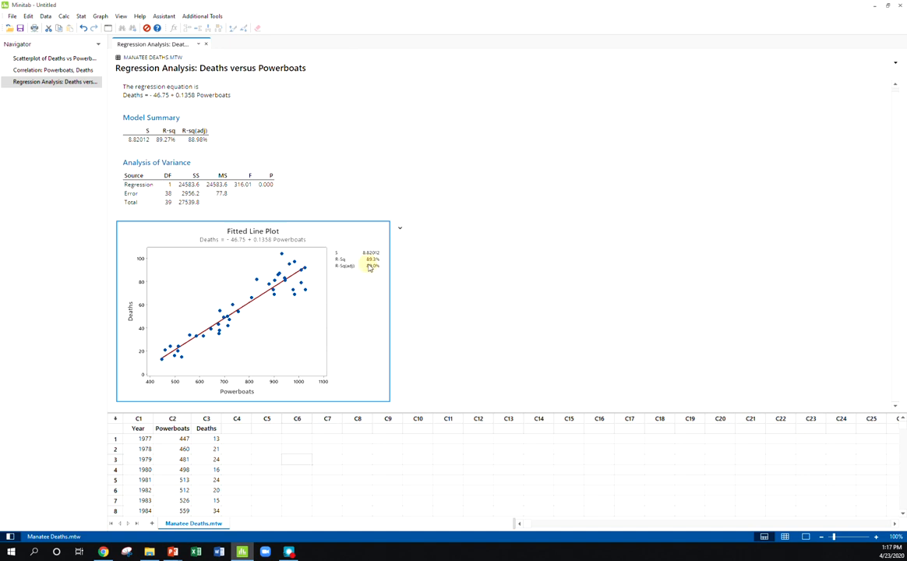
mouse_move(344, 266)
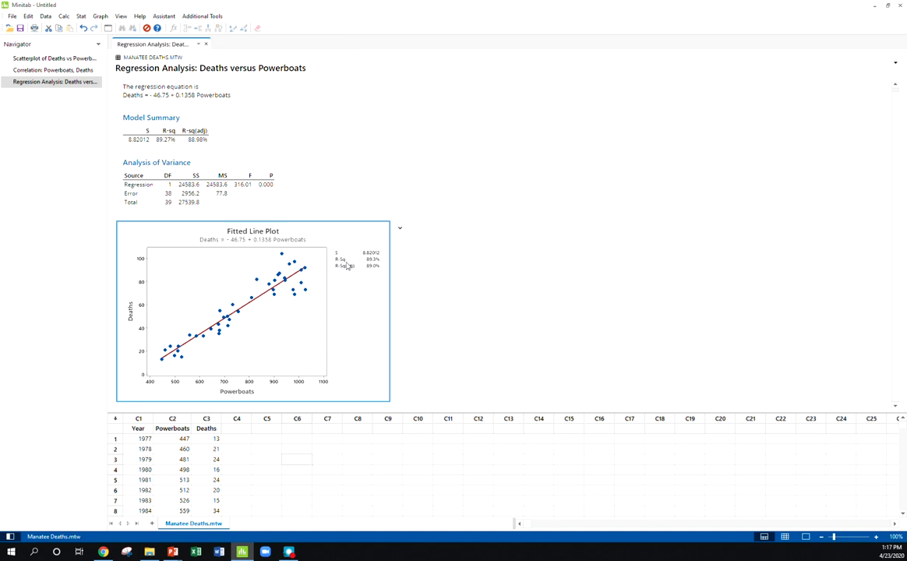
mouse_move(350, 261)
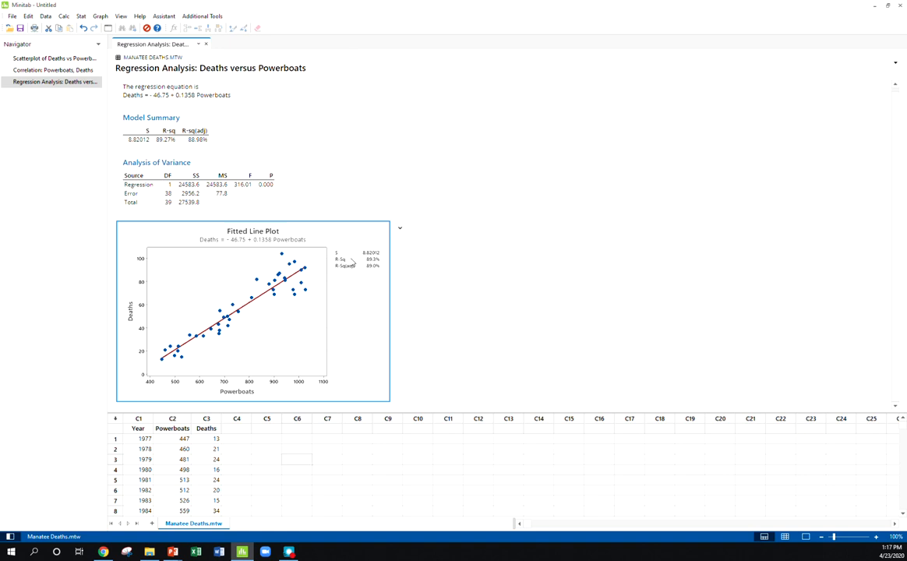
mouse_move(180, 346)
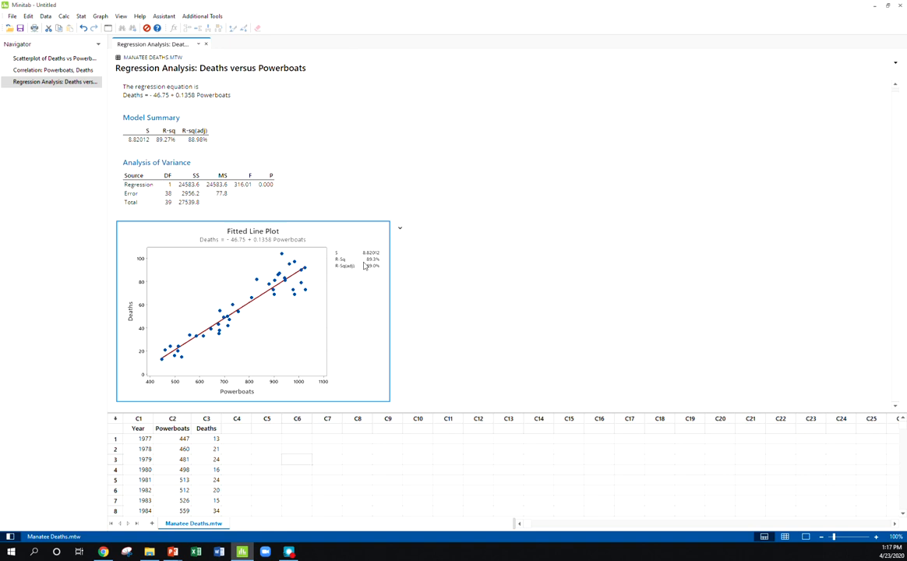
mouse_move(371, 277)
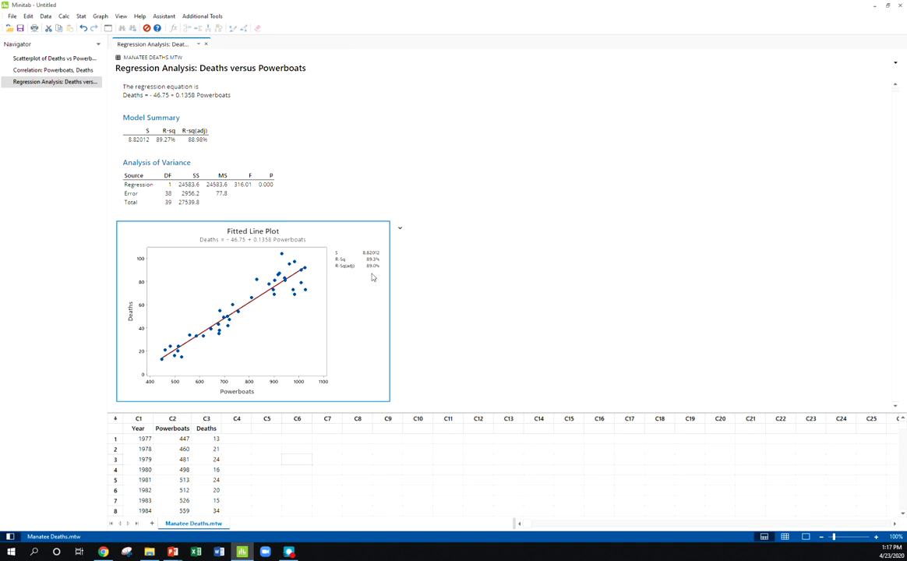
mouse_move(351, 249)
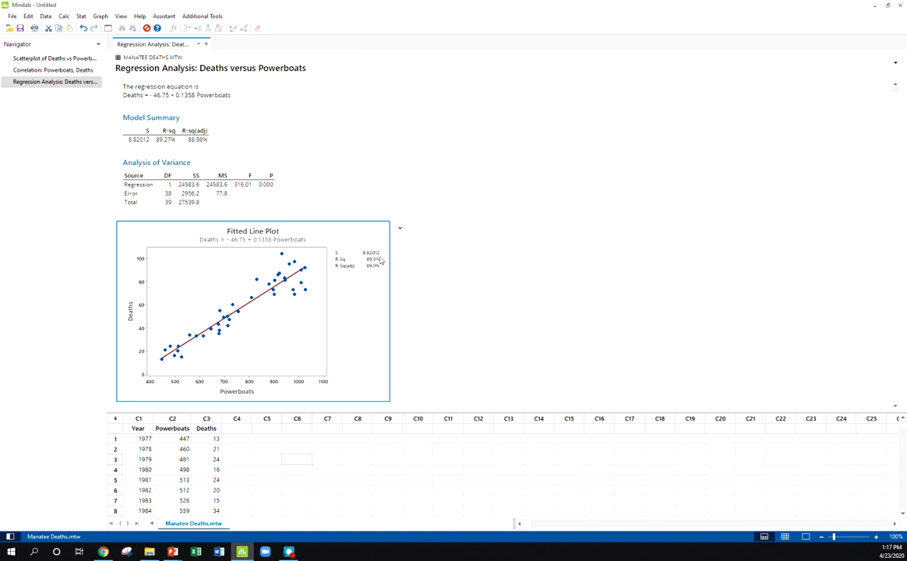
mouse_move(333, 322)
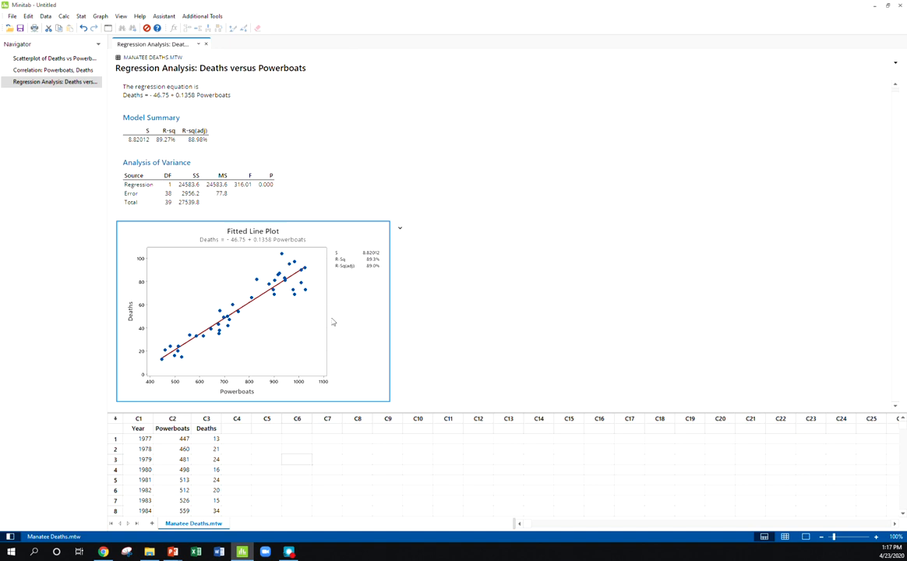
mouse_move(724, 368)
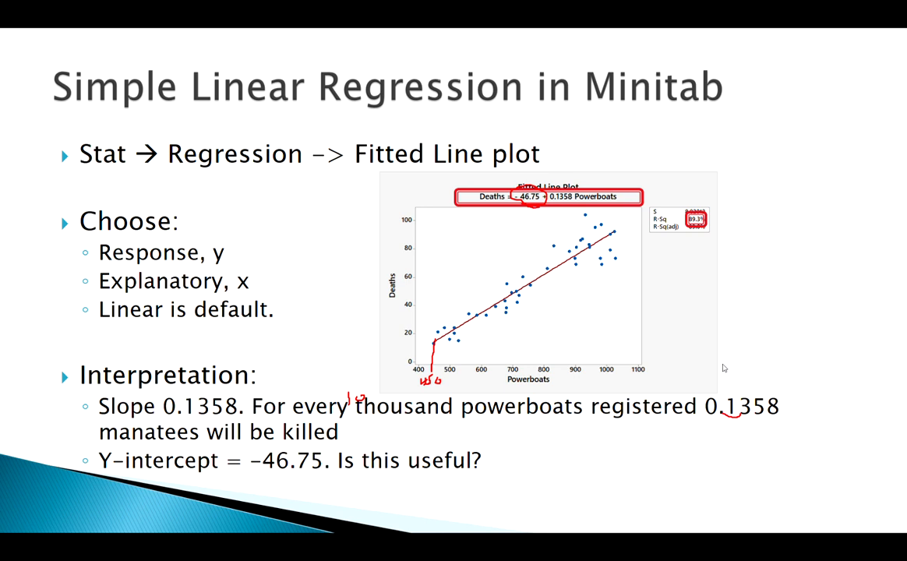
key("right")
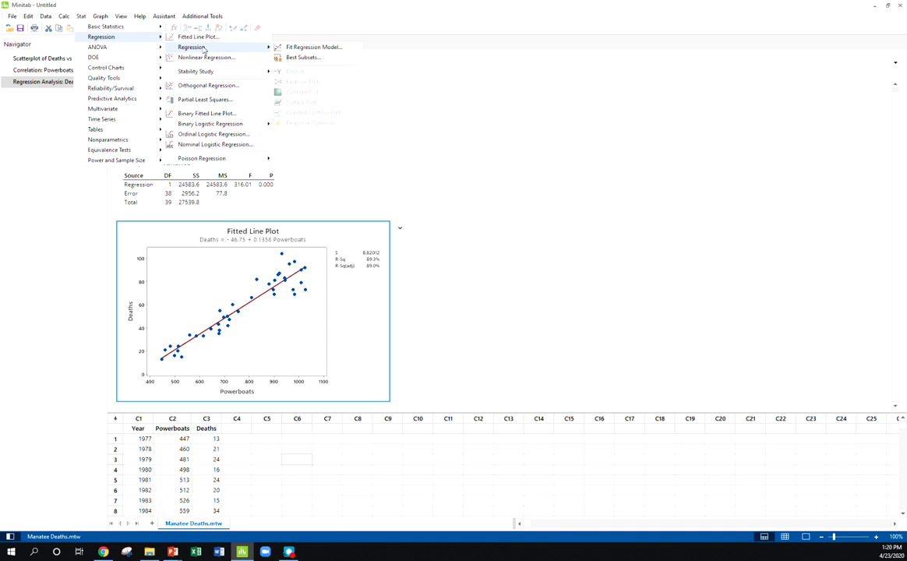
mouse_move(216, 50)
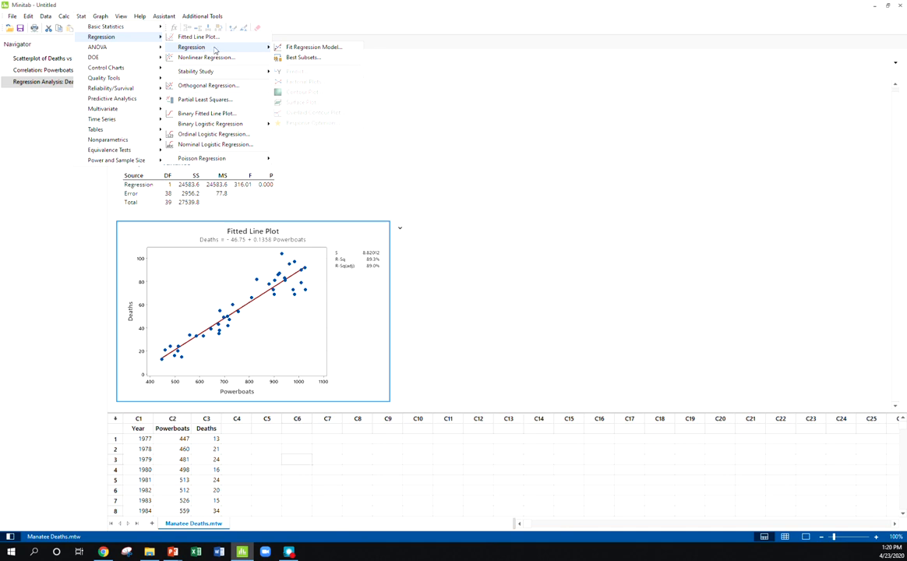
mouse_move(312, 47)
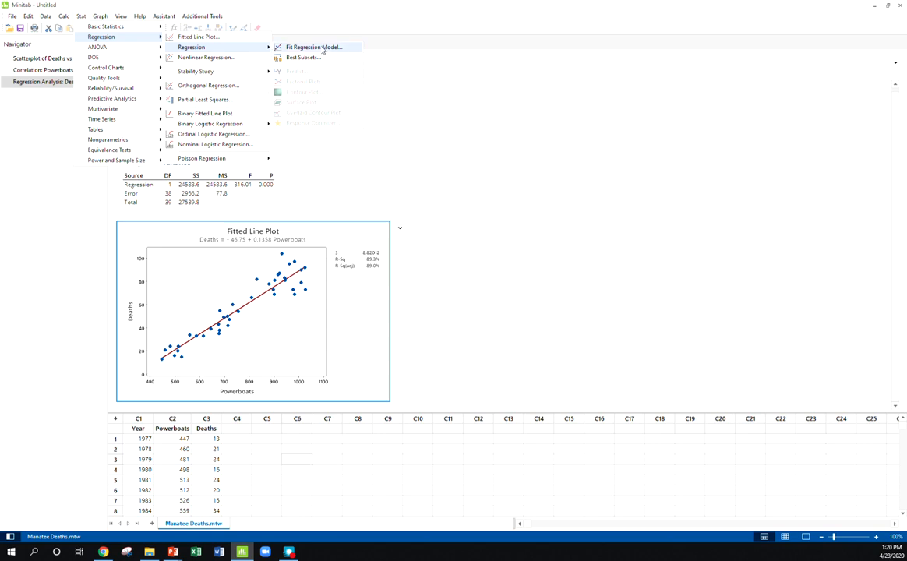
Step: Open Fit Regression Model with Deaths as response and Powerboats as continuous predictor
left_click(313, 47)
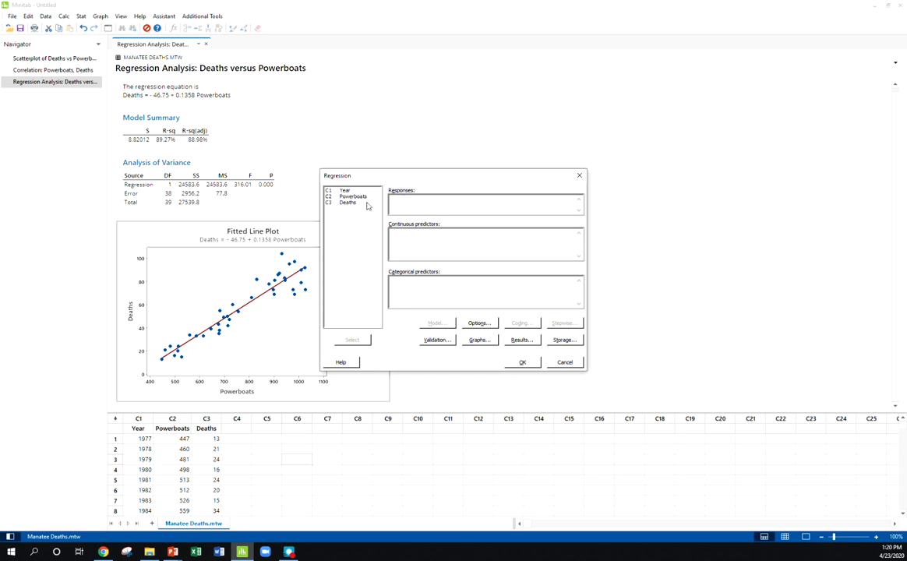
mouse_move(359, 206)
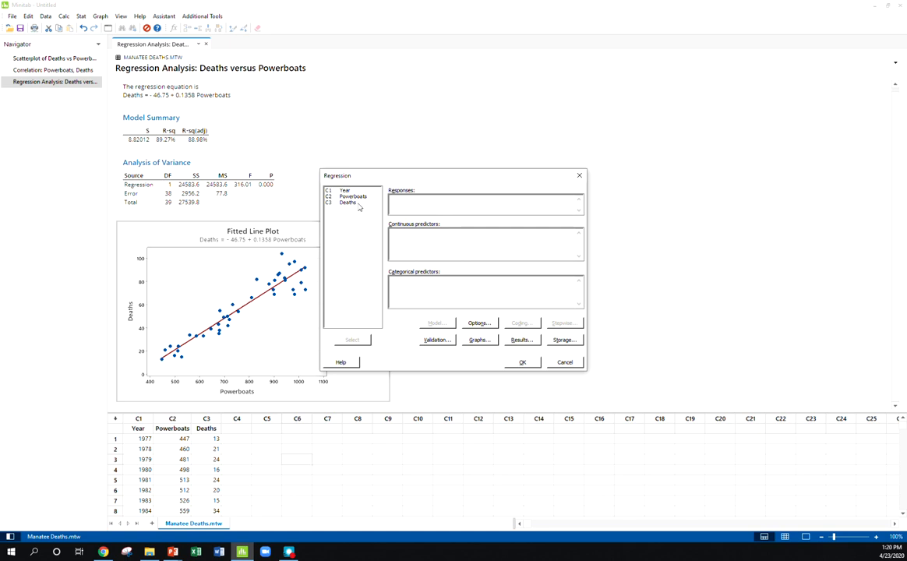
double_click(347, 203)
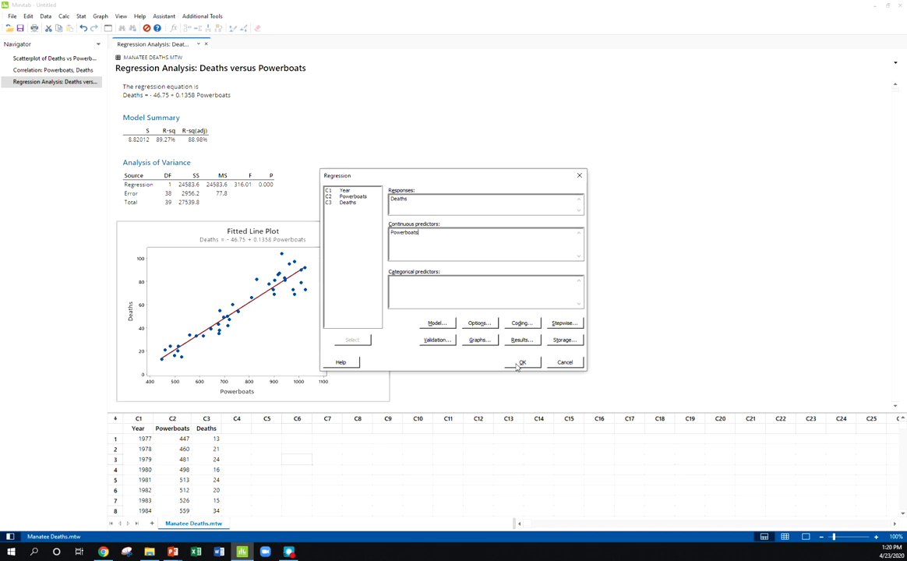
mouse_move(531, 366)
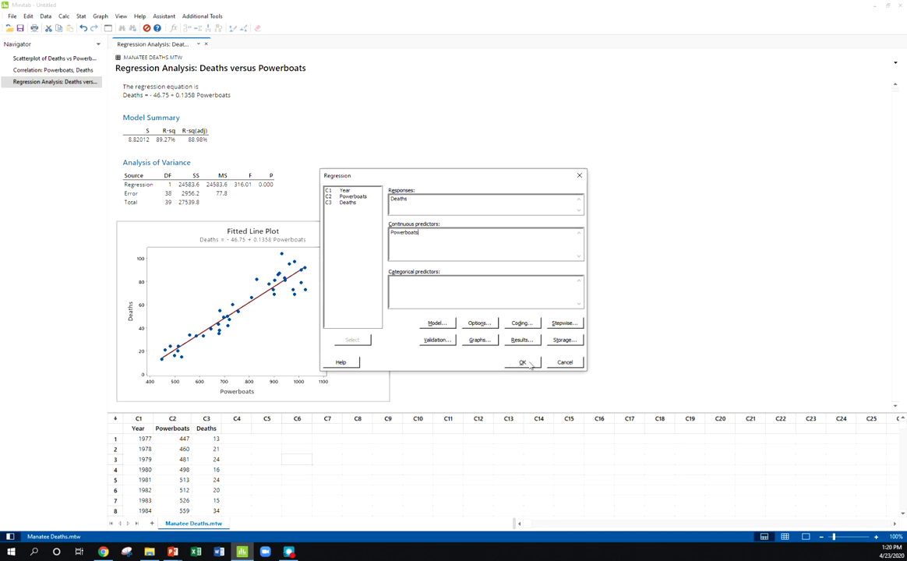
mouse_move(417, 337)
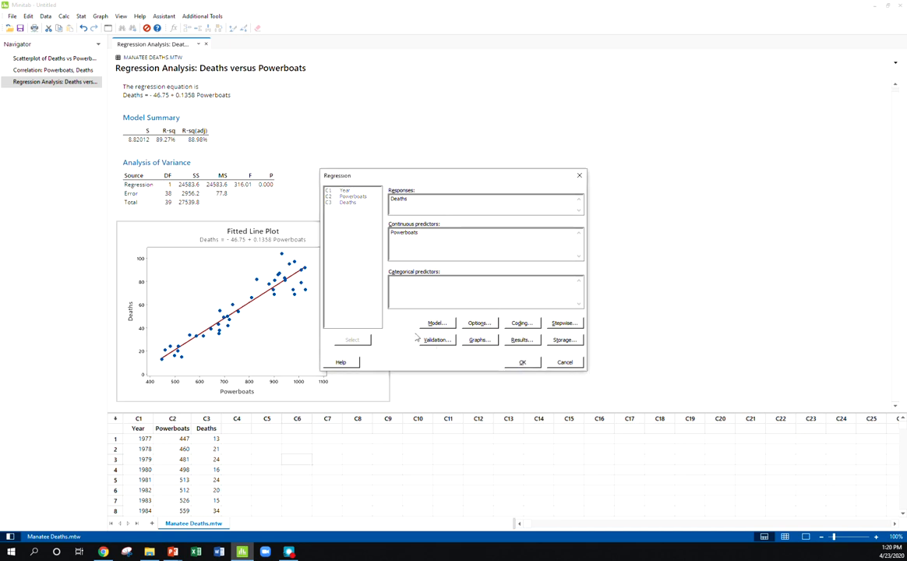
Step: Run the Deaths on Powerboats regression, yielding coefficients and R-sq(pred) 88.06%
left_click(521, 362)
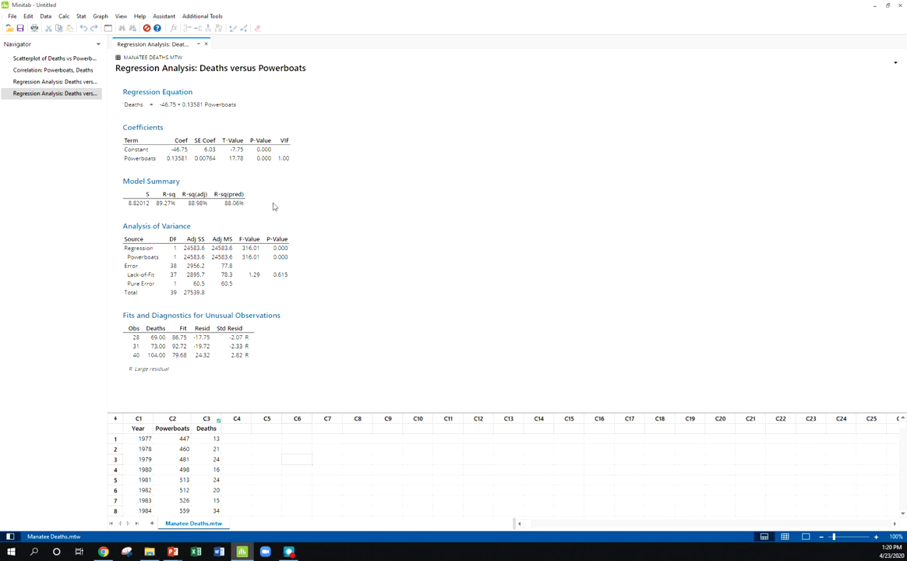
mouse_move(714, 145)
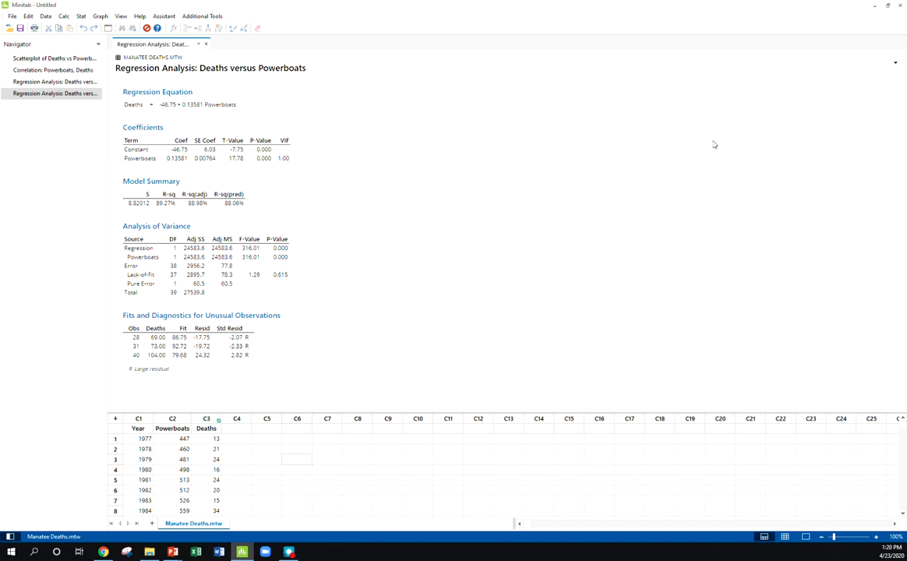
left_click(80, 15)
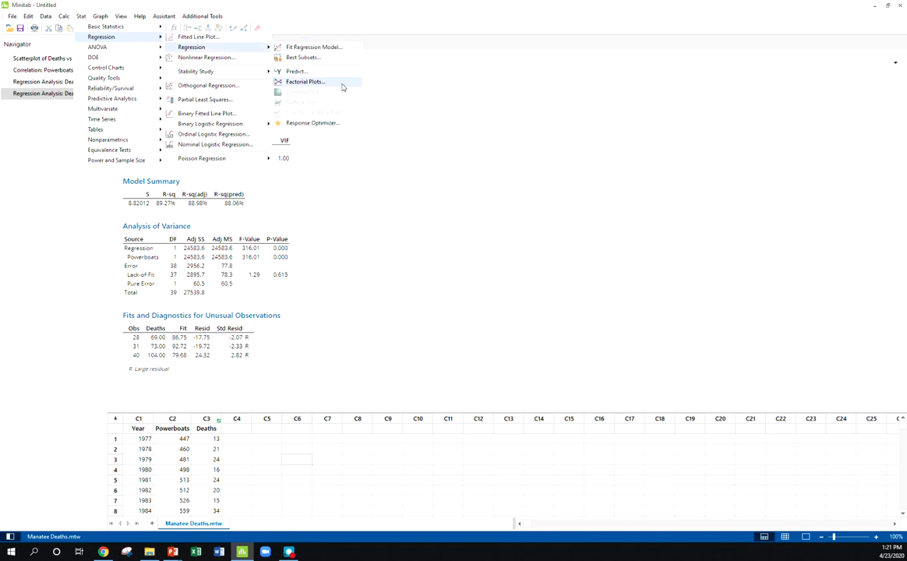
mouse_move(296, 71)
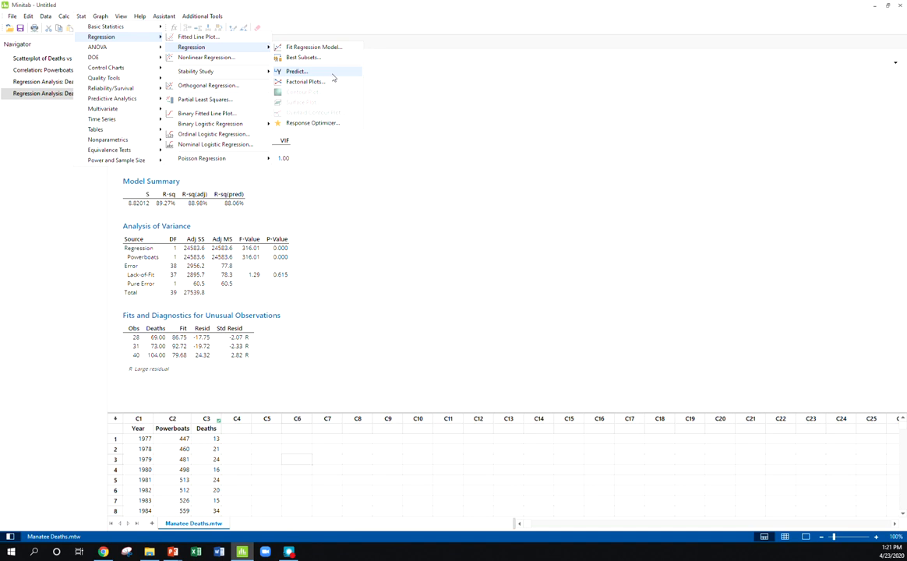
Step: Predict Deaths at 800 powerboats: fit 61.89, 95% PI 43.81–79.98
left_click(297, 71)
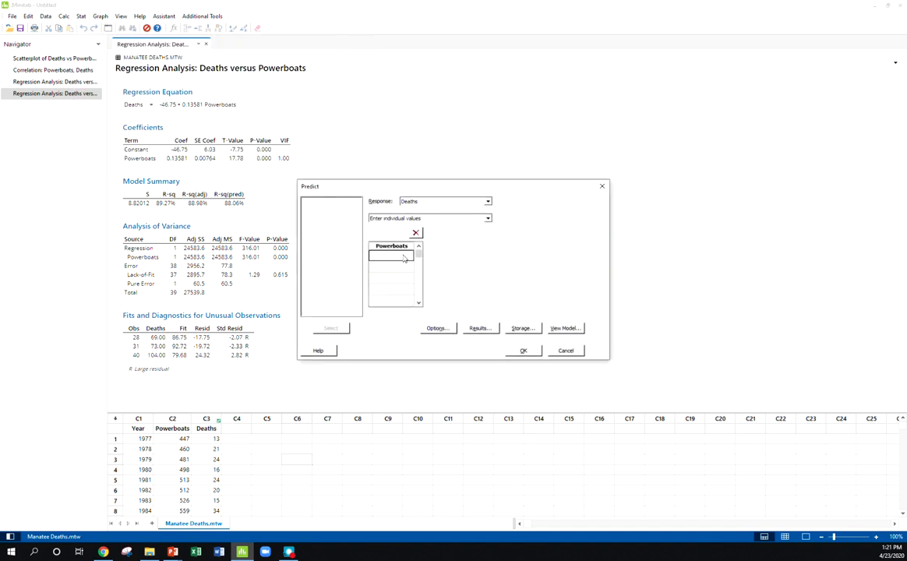
type("800")
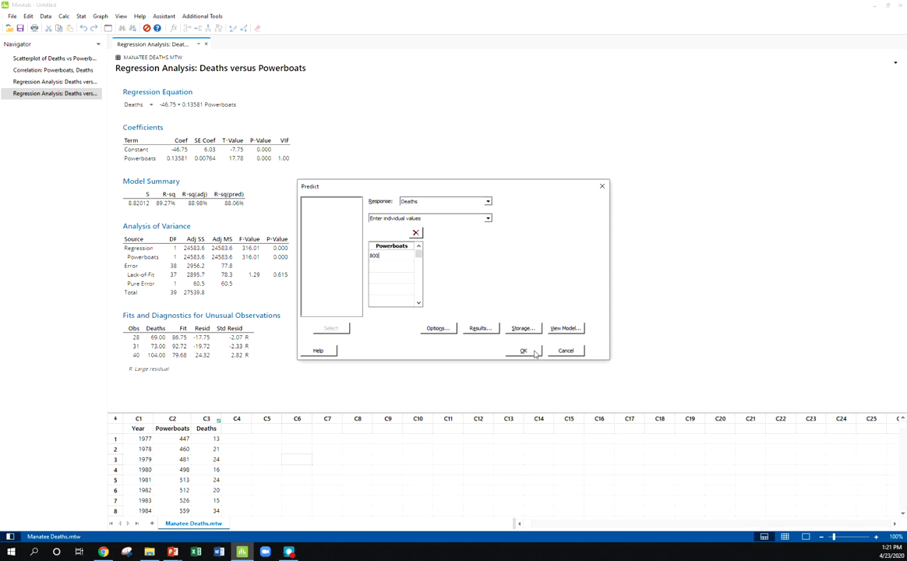
left_click(523, 350)
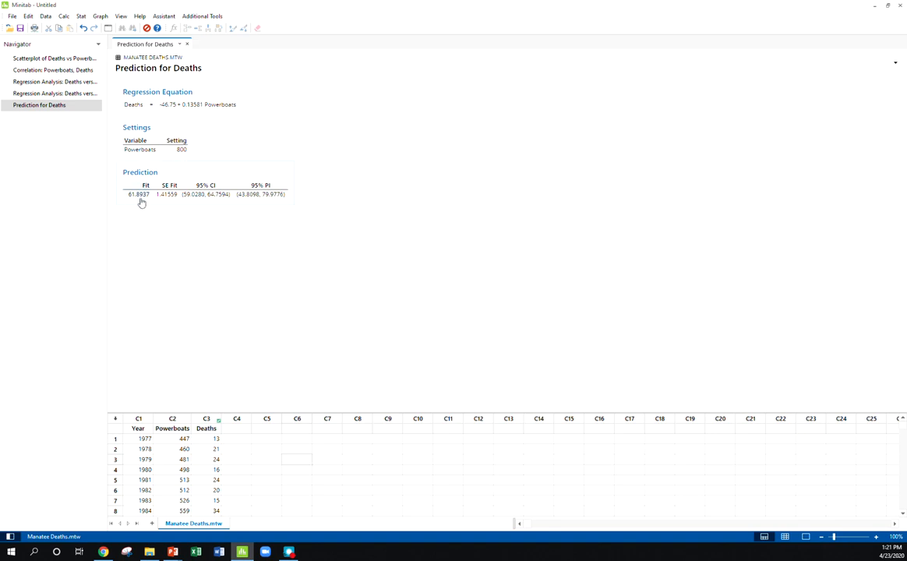
mouse_move(140, 201)
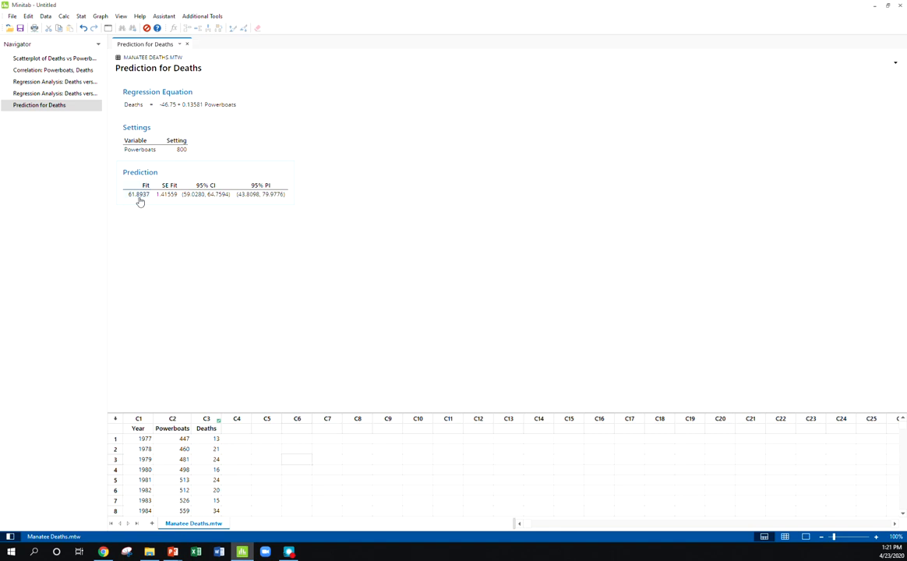
mouse_move(864, 318)
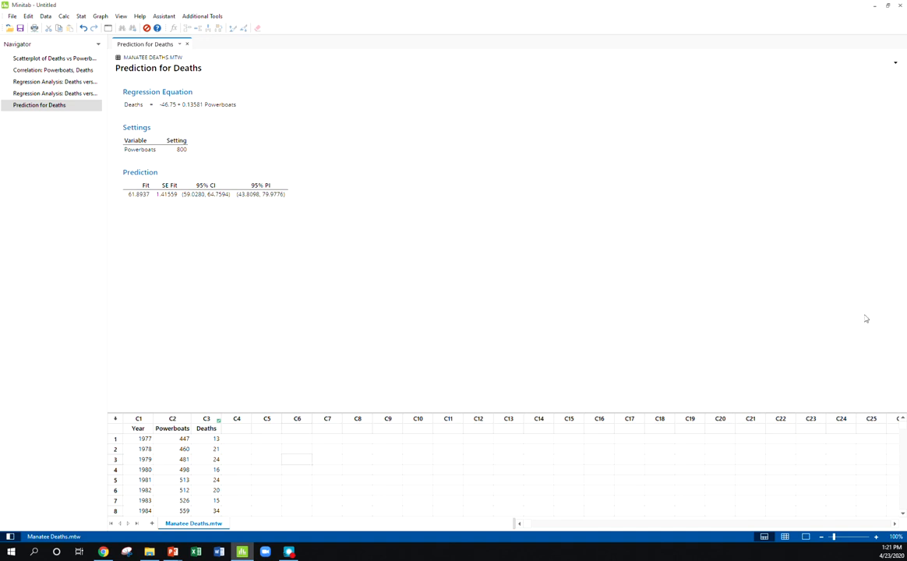